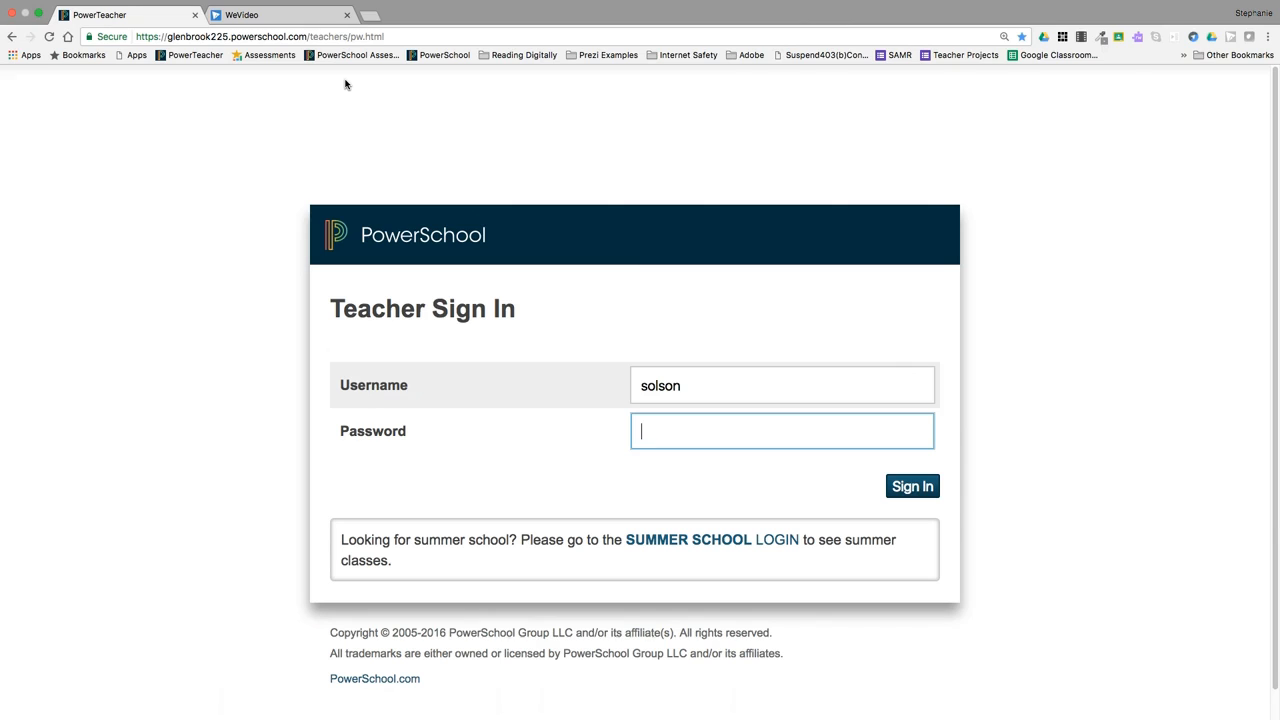
{"action": "mouse_move", "coordinate": [608, 104]}
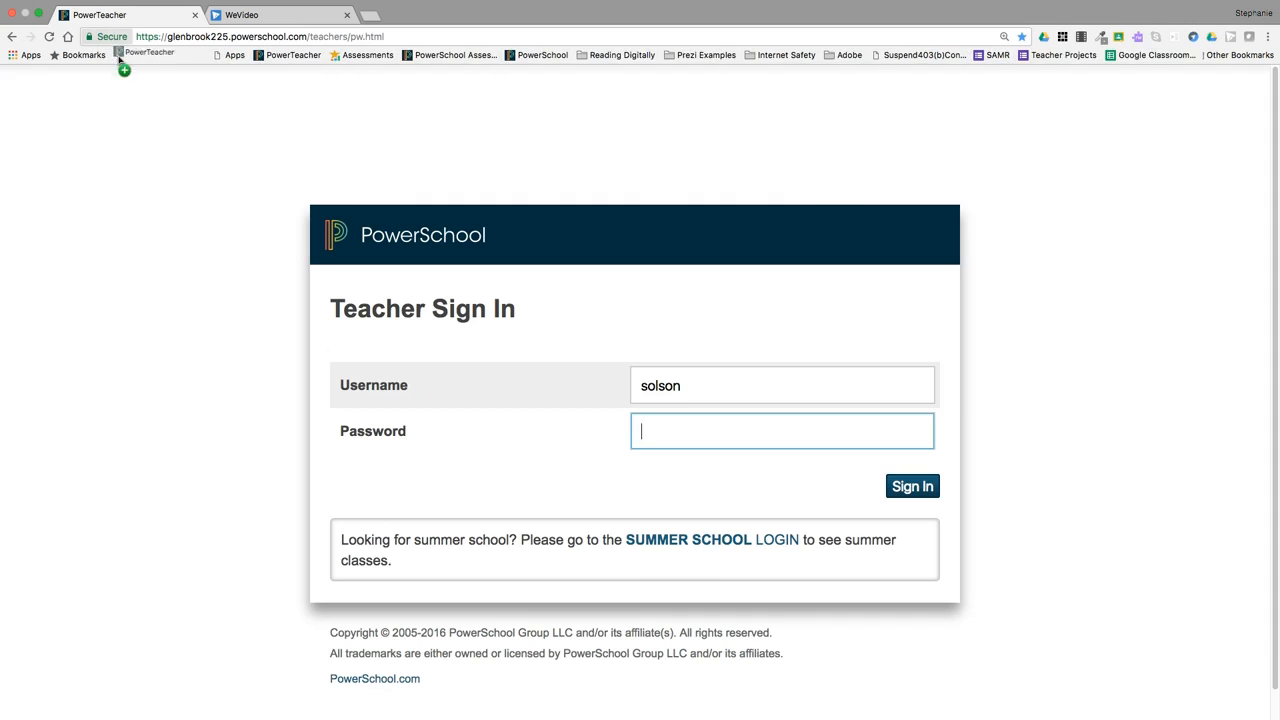
Enter the teacher password and submit the sign-in form.
{"action": "type", "text": "password"}
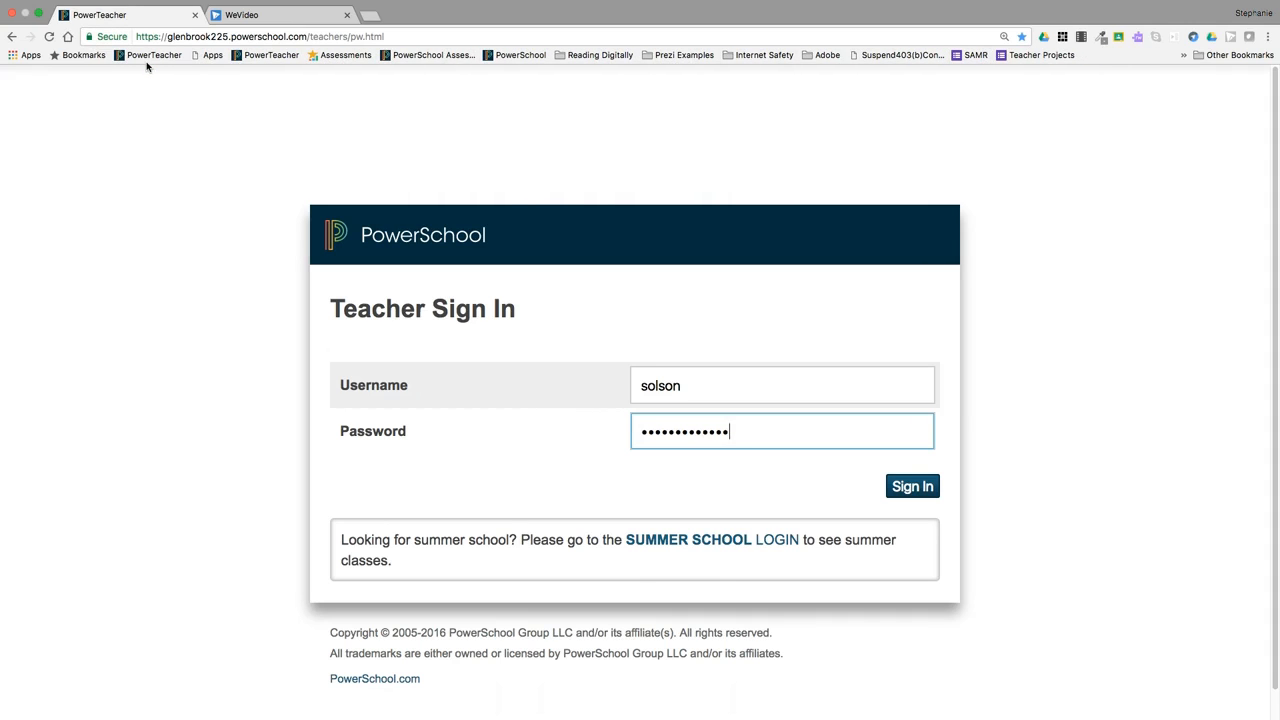
{"action": "left_click", "coordinate": [912, 486]}
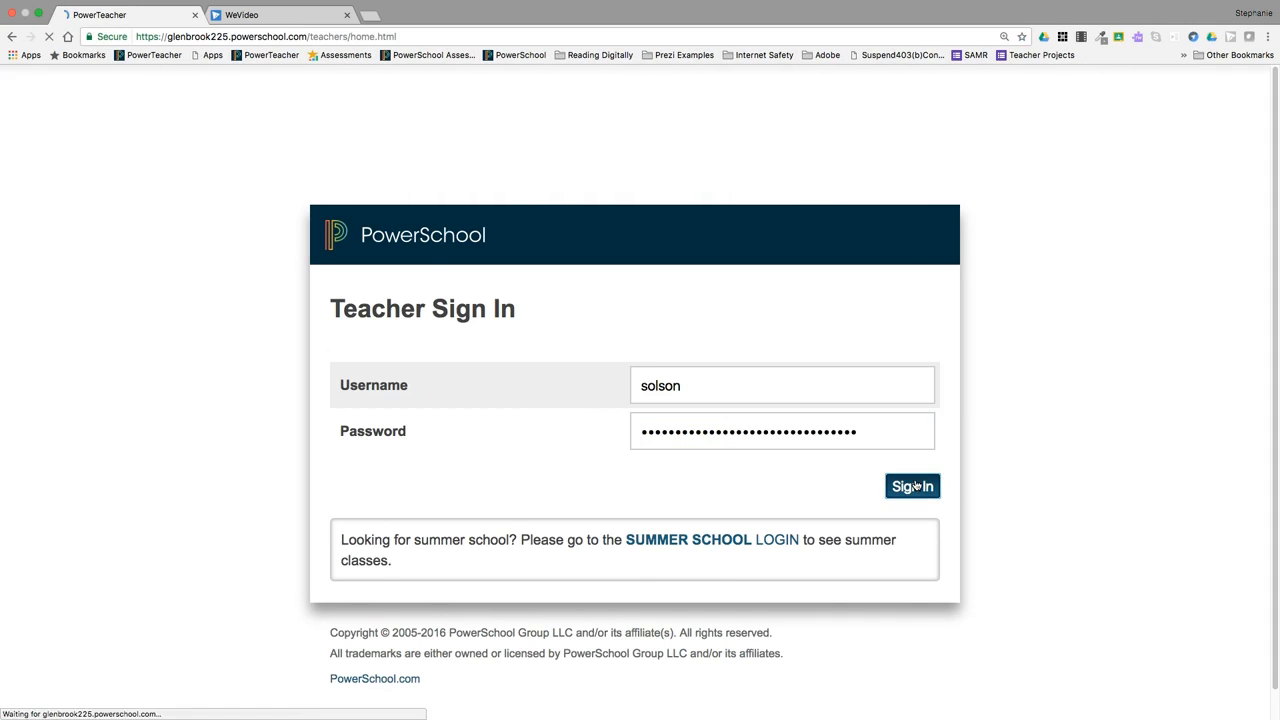
View the school list, then launch PowerTeacher Pro for English 263 period 1A-1B(GLD).
{"action": "left_click", "coordinate": [912, 486]}
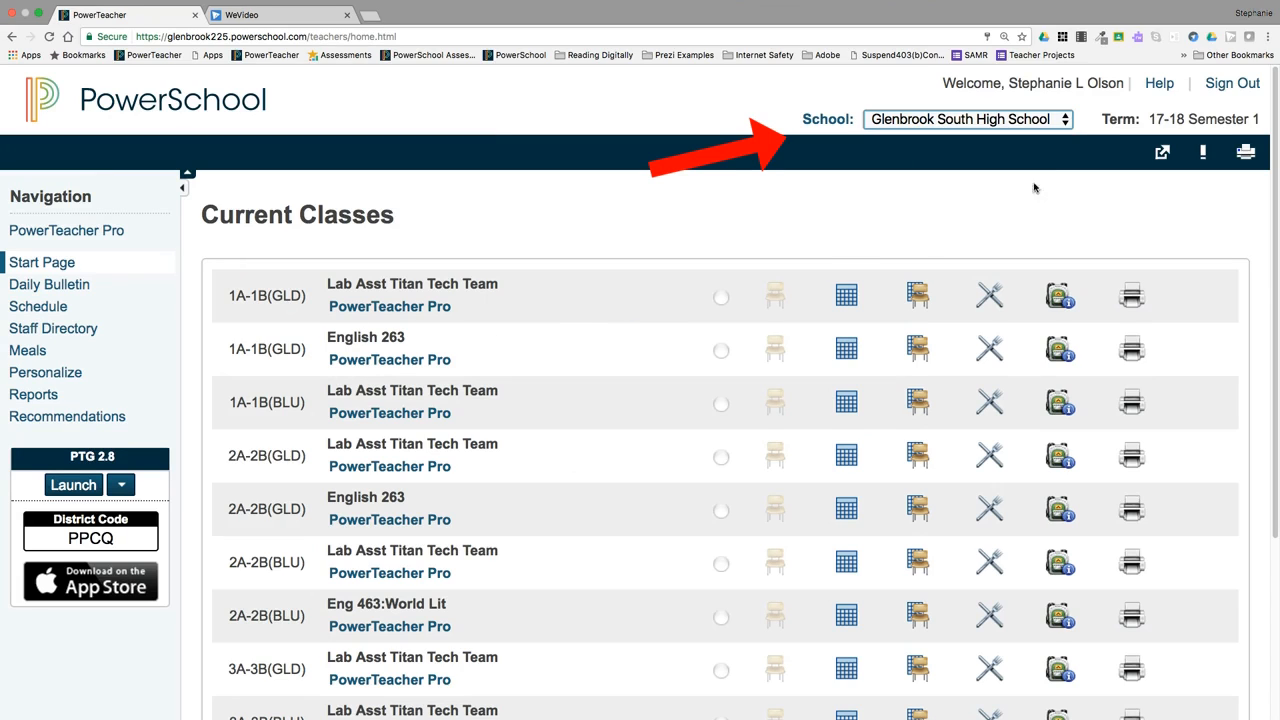
{"action": "left_click", "coordinate": [966, 120]}
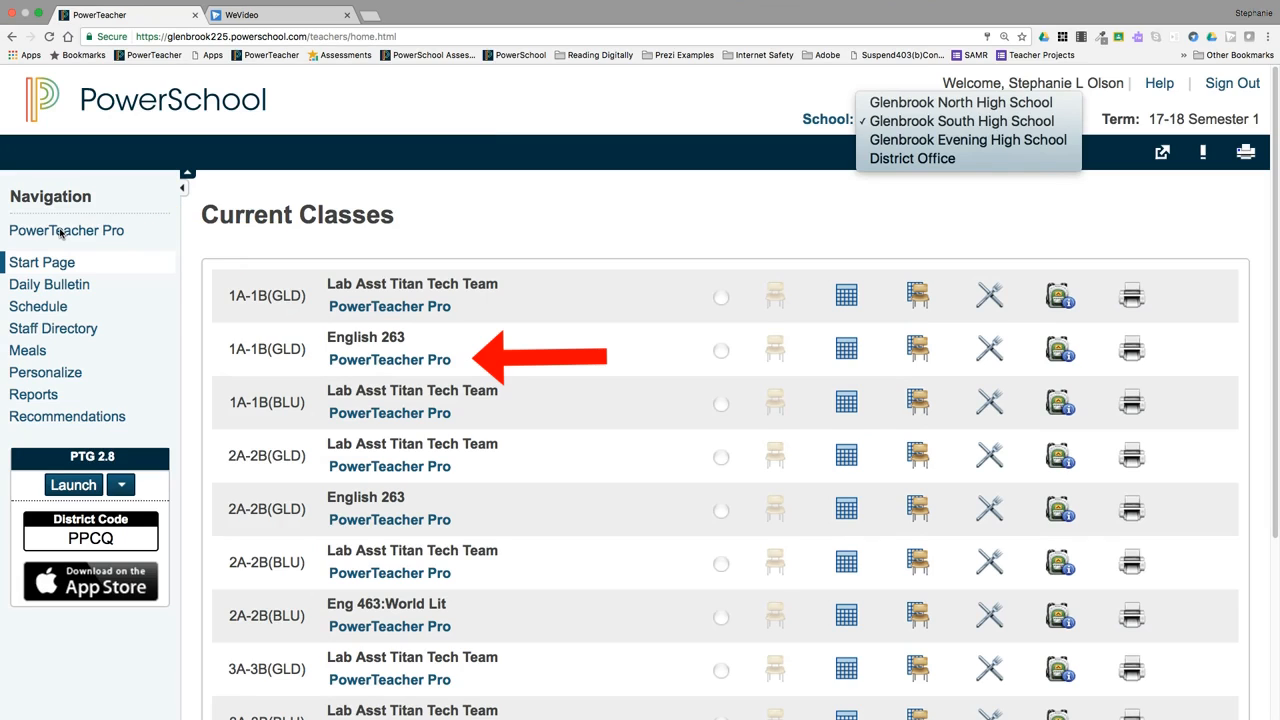
{"action": "mouse_move", "coordinate": [372, 368]}
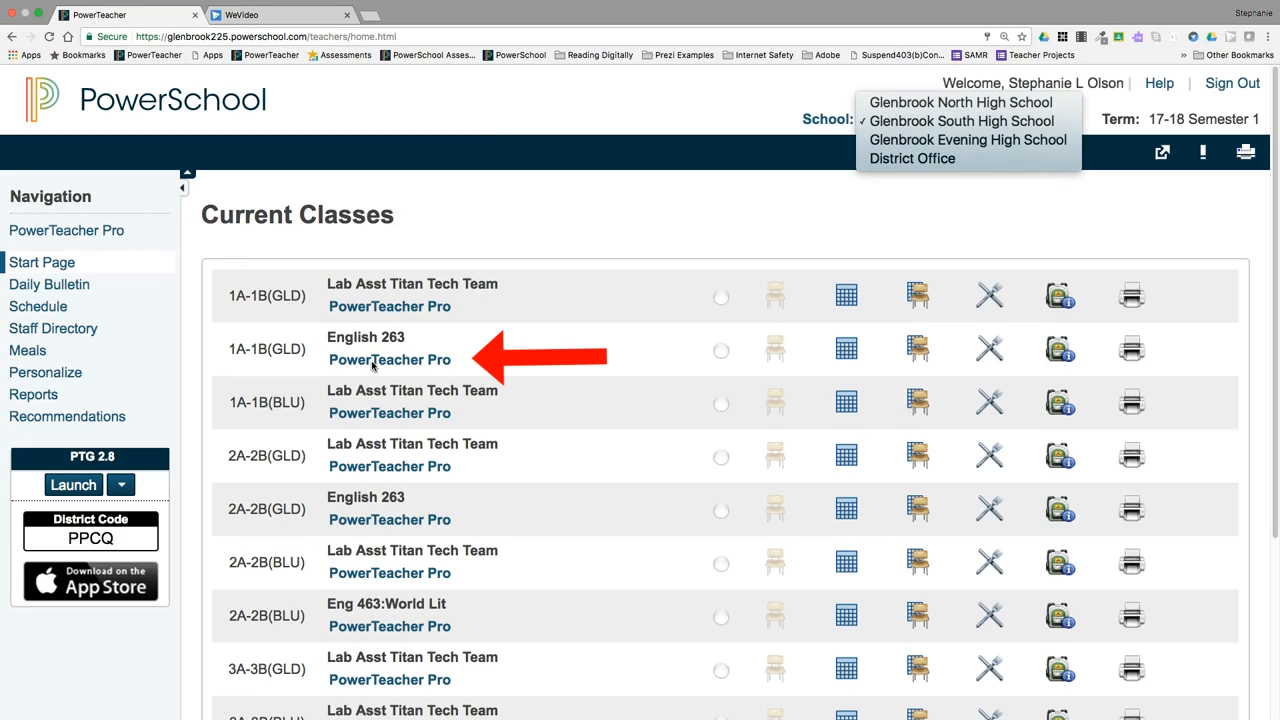
{"action": "left_click", "coordinate": [388, 360]}
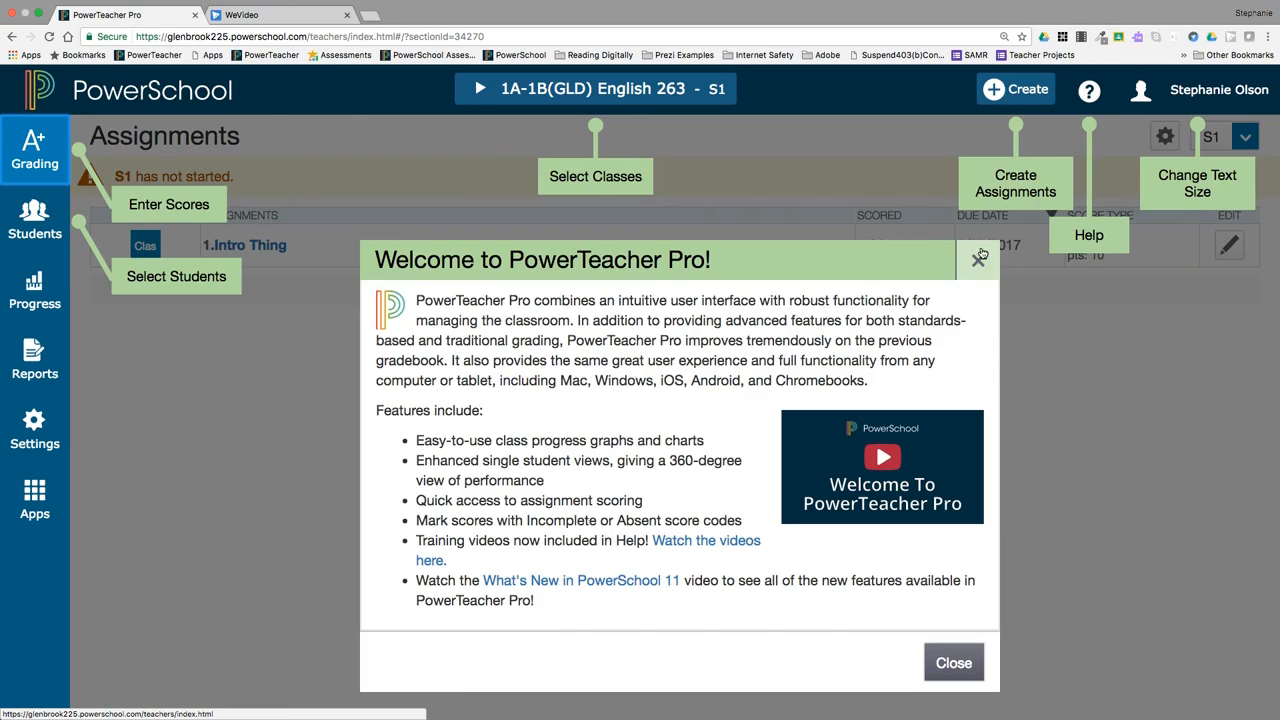
Close the Welcome dialog and choose Getting Started from the help menu.
{"action": "left_click", "coordinate": [952, 662]}
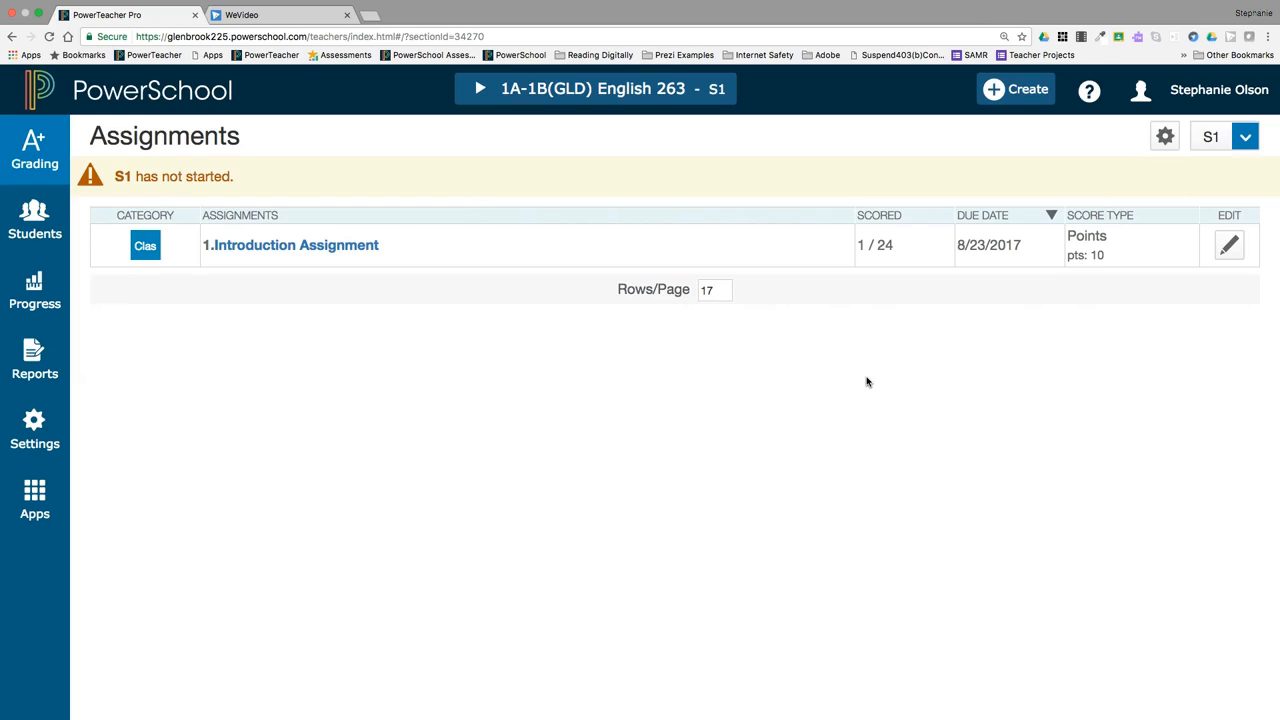
{"action": "left_click", "coordinate": [1088, 88]}
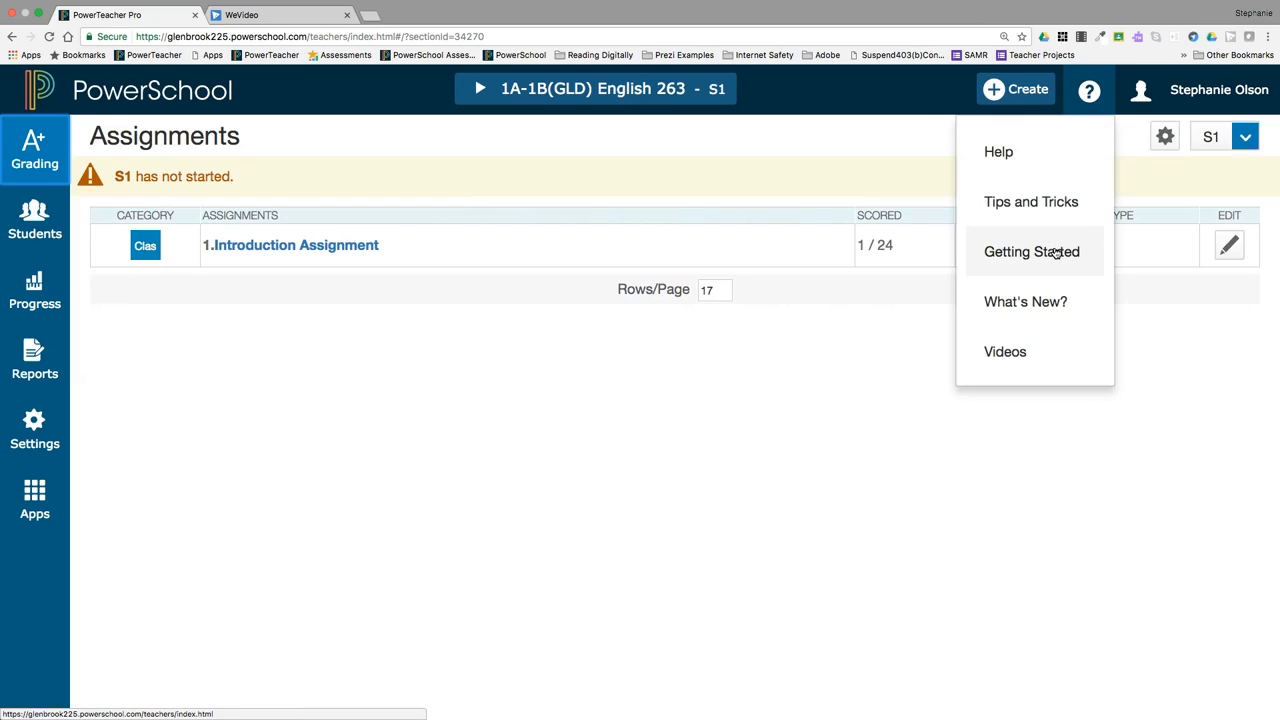
{"action": "mouse_move", "coordinate": [1050, 272]}
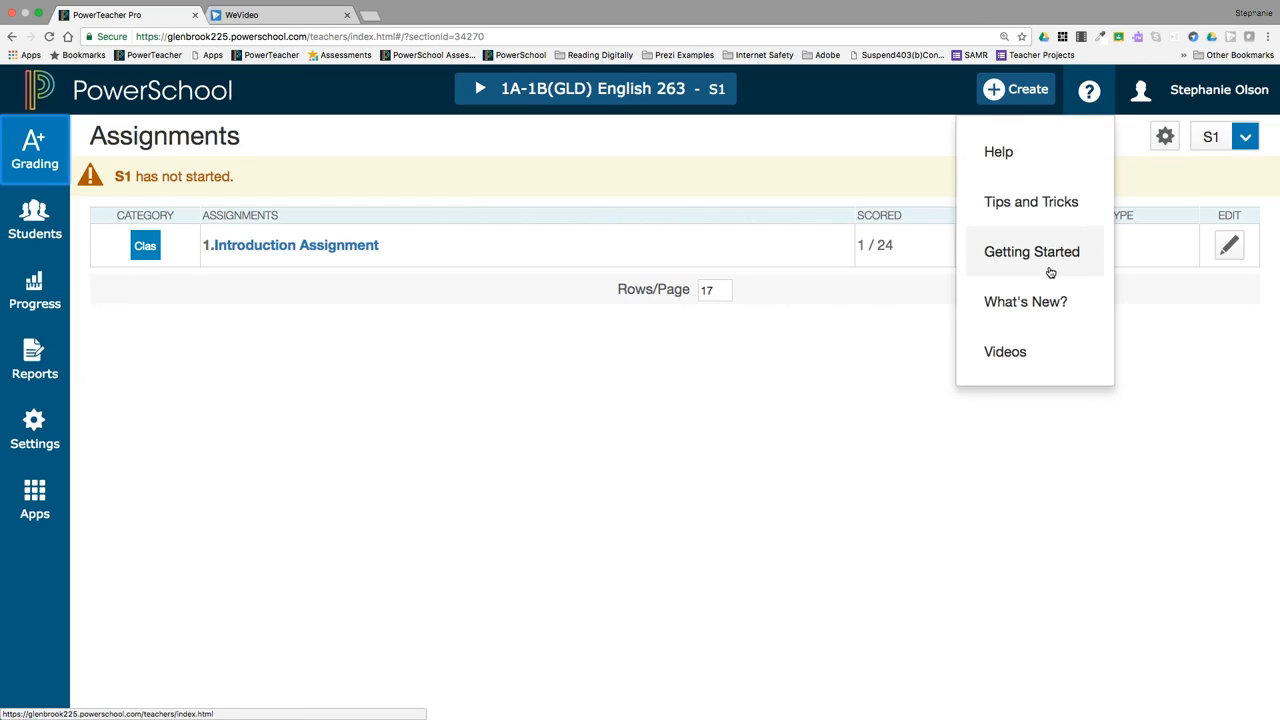
{"action": "left_click", "coordinate": [1024, 300]}
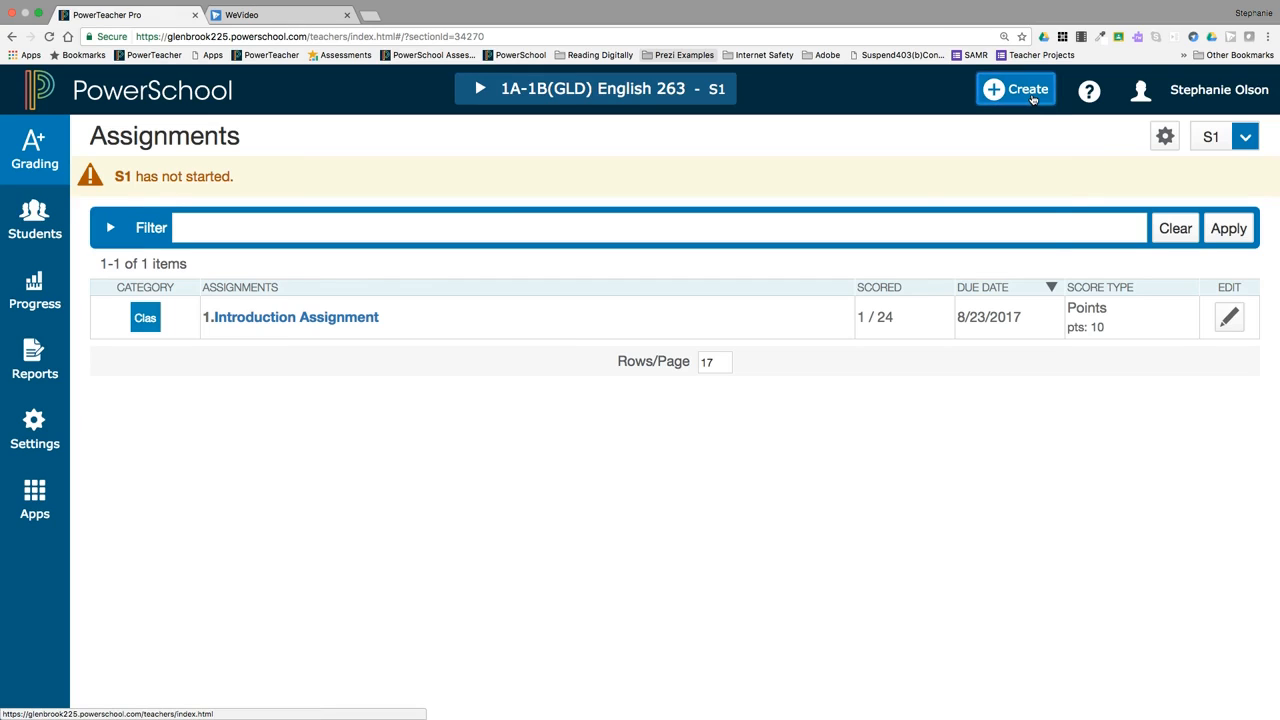
{"action": "left_click", "coordinate": [1016, 88]}
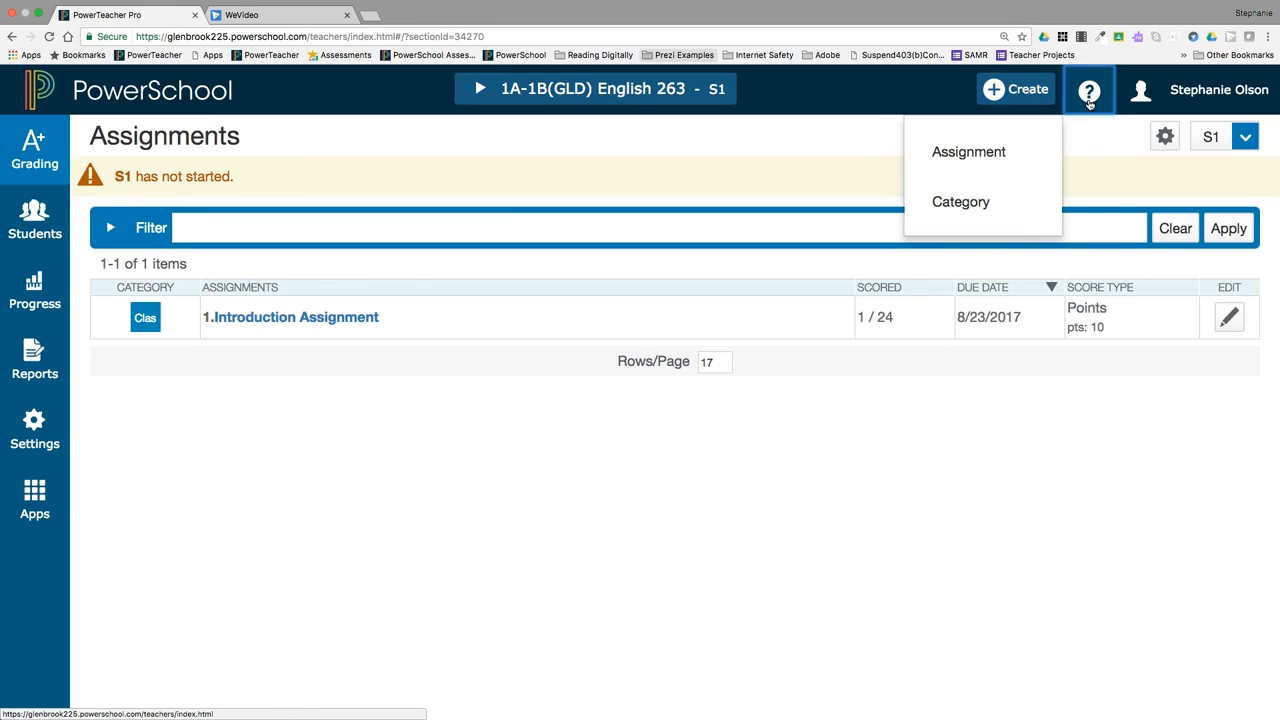
{"action": "left_click", "coordinate": [1088, 88]}
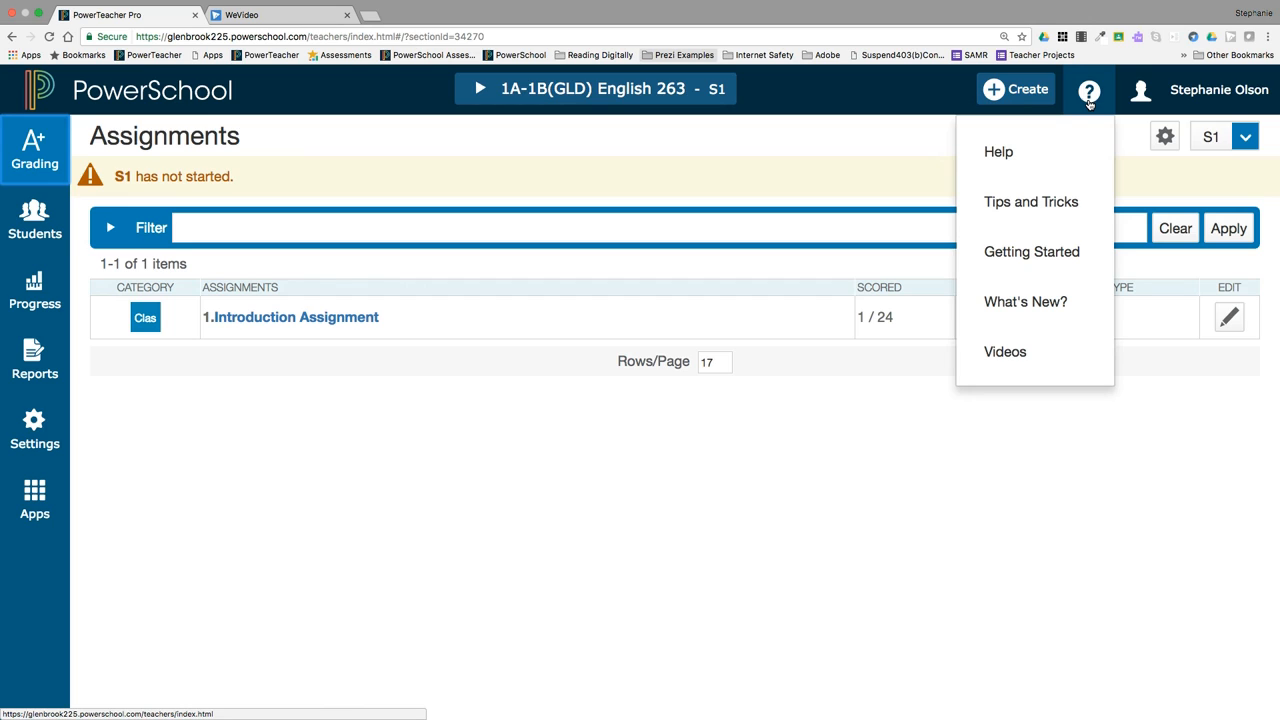
{"action": "left_click", "coordinate": [1140, 88]}
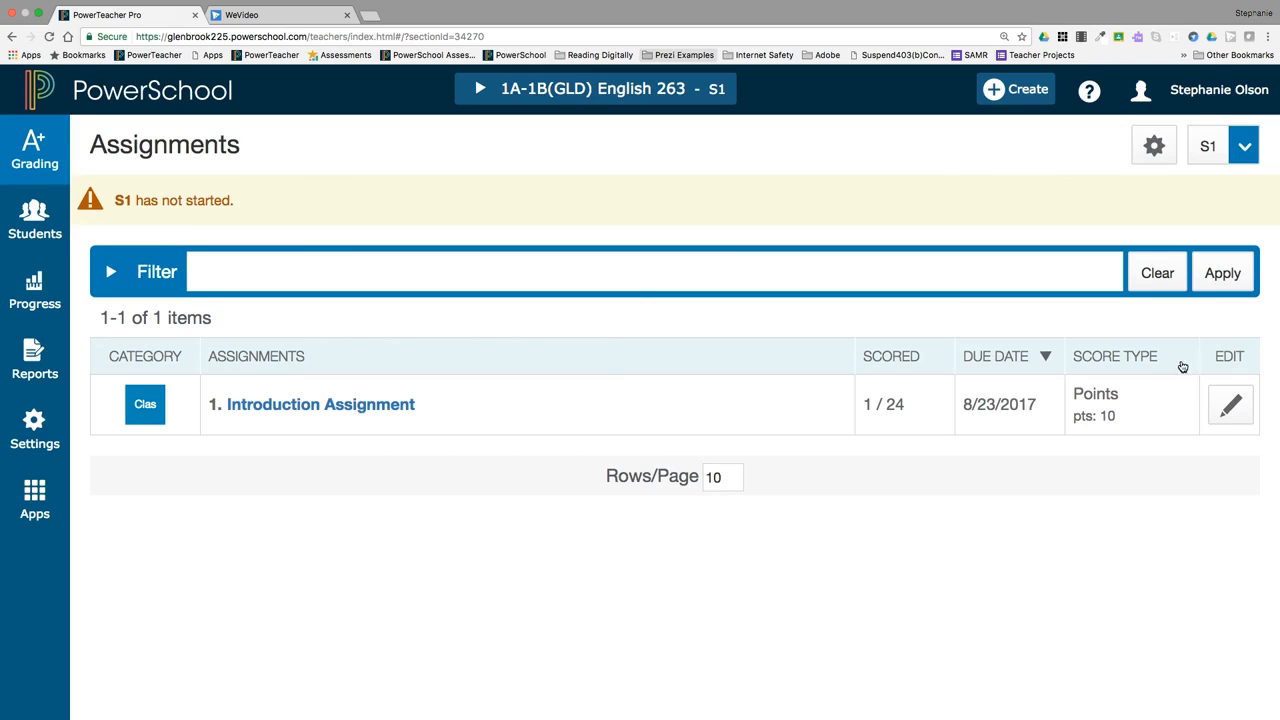
{"action": "mouse_move", "coordinate": [676, 140]}
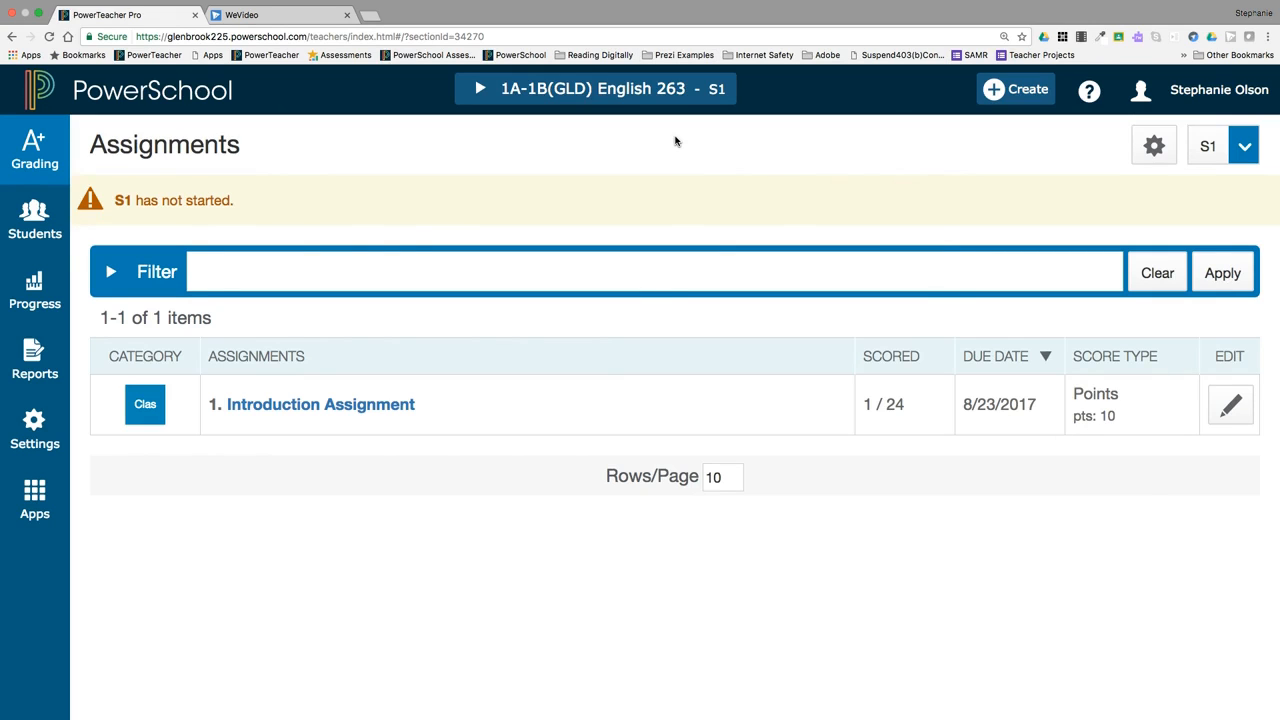
{"action": "mouse_move", "coordinate": [672, 140]}
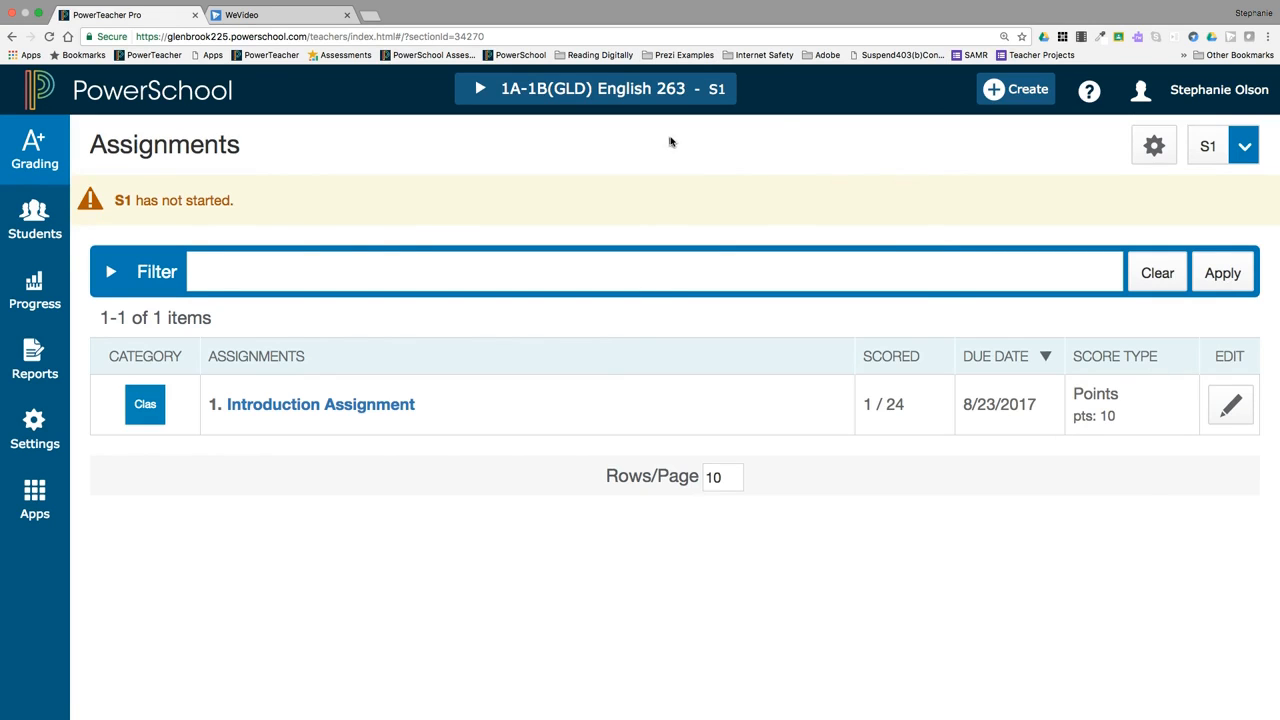
{"action": "left_click", "coordinate": [594, 88]}
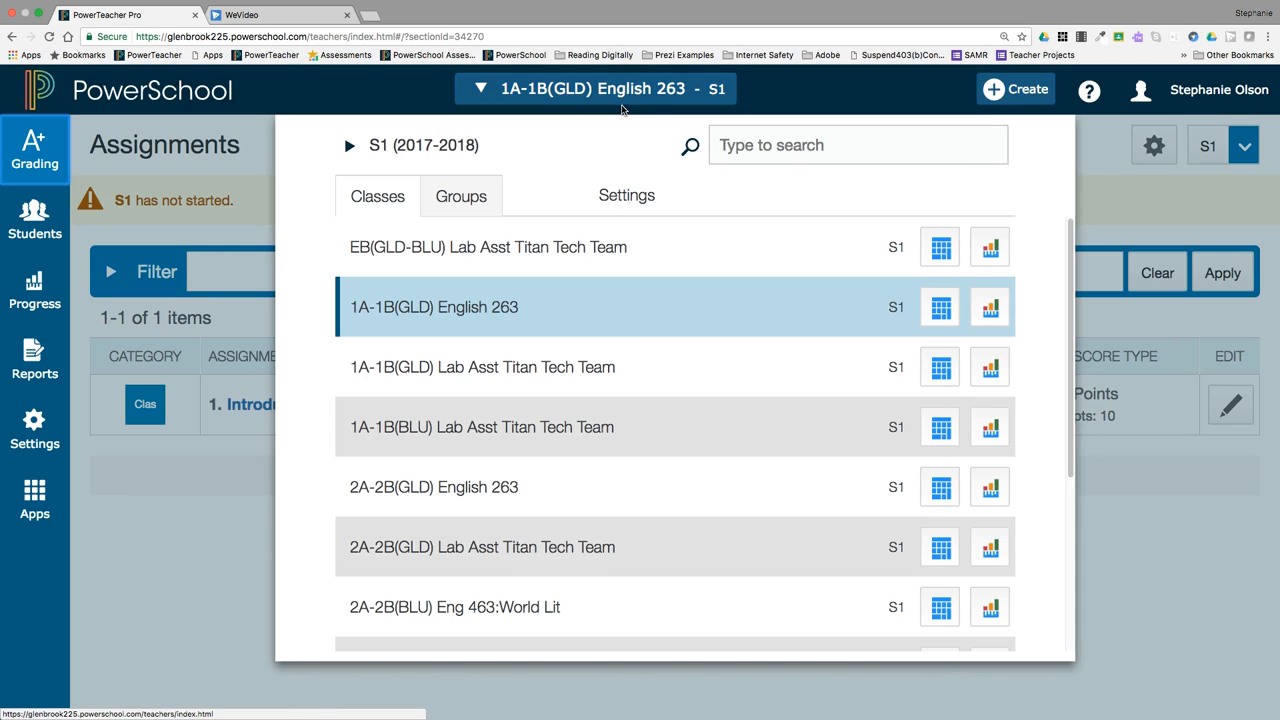
{"action": "mouse_move", "coordinate": [460, 228]}
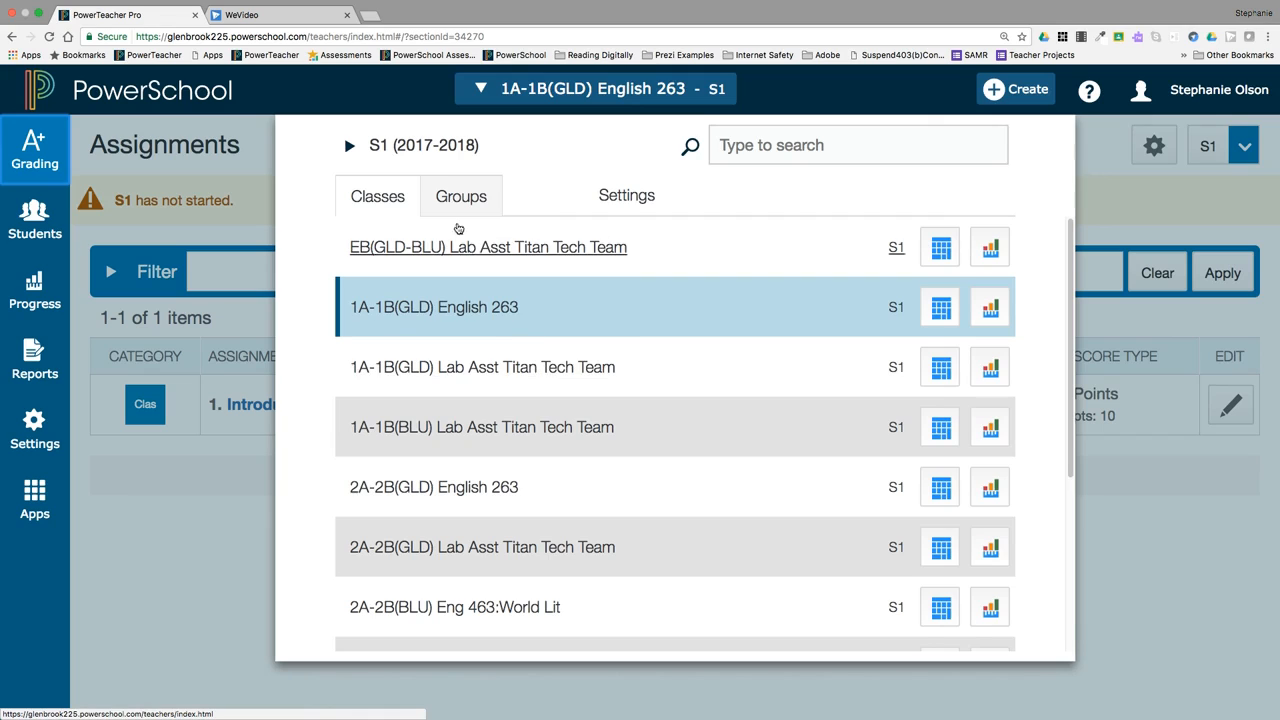
Show the Groups view of the class selector with course and period groups.
{"action": "left_click", "coordinate": [460, 196]}
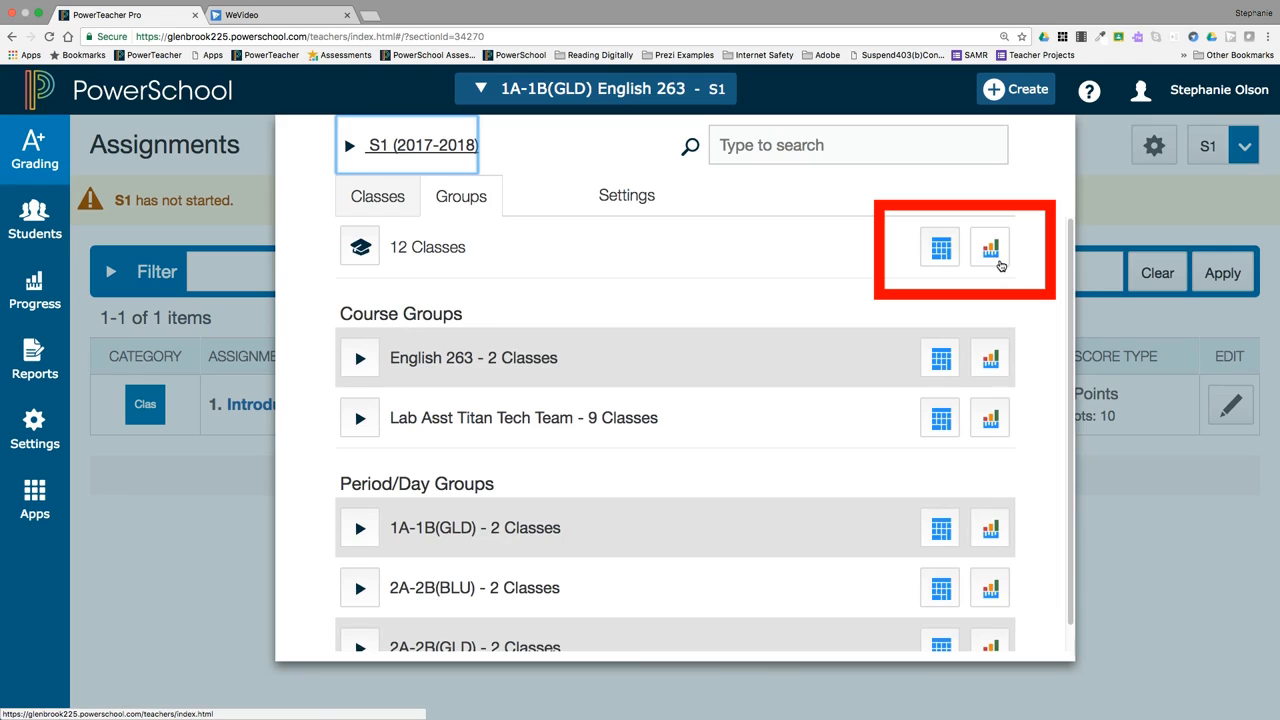
{"action": "mouse_move", "coordinate": [924, 268]}
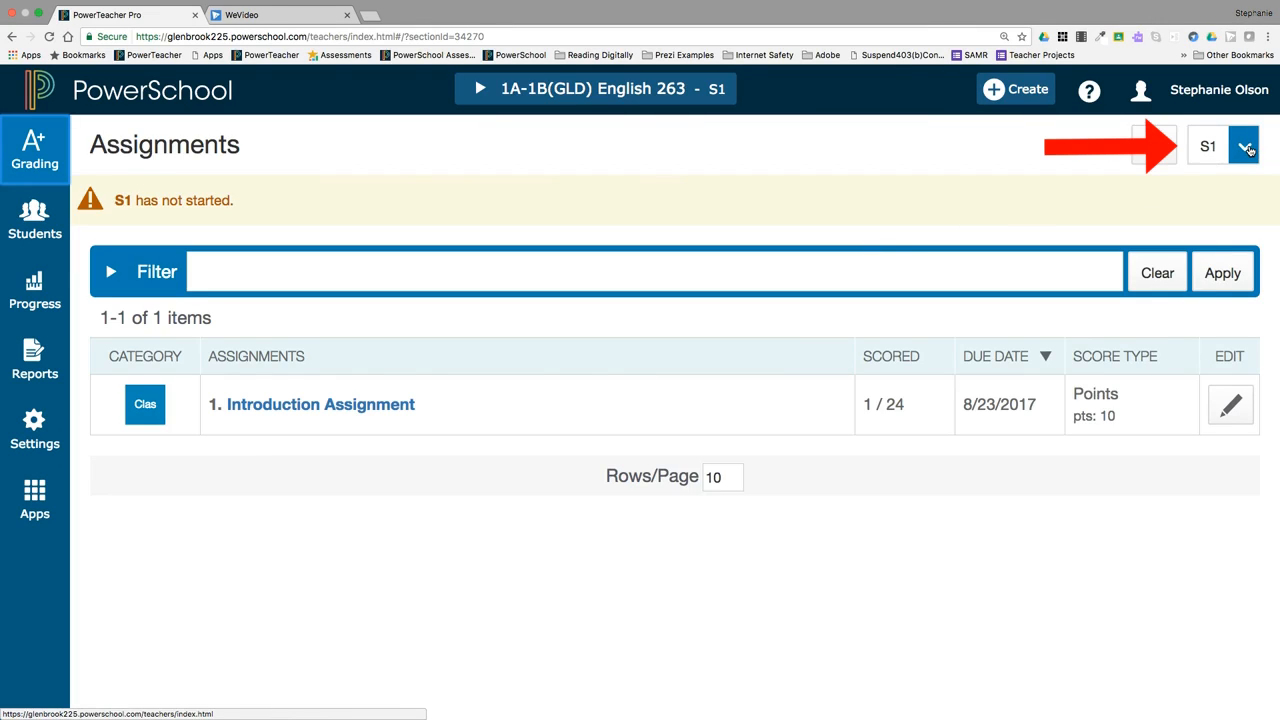
View the term list (S1, W1, X1, All), then show the Grading charm menu.
{"action": "left_click", "coordinate": [1244, 144]}
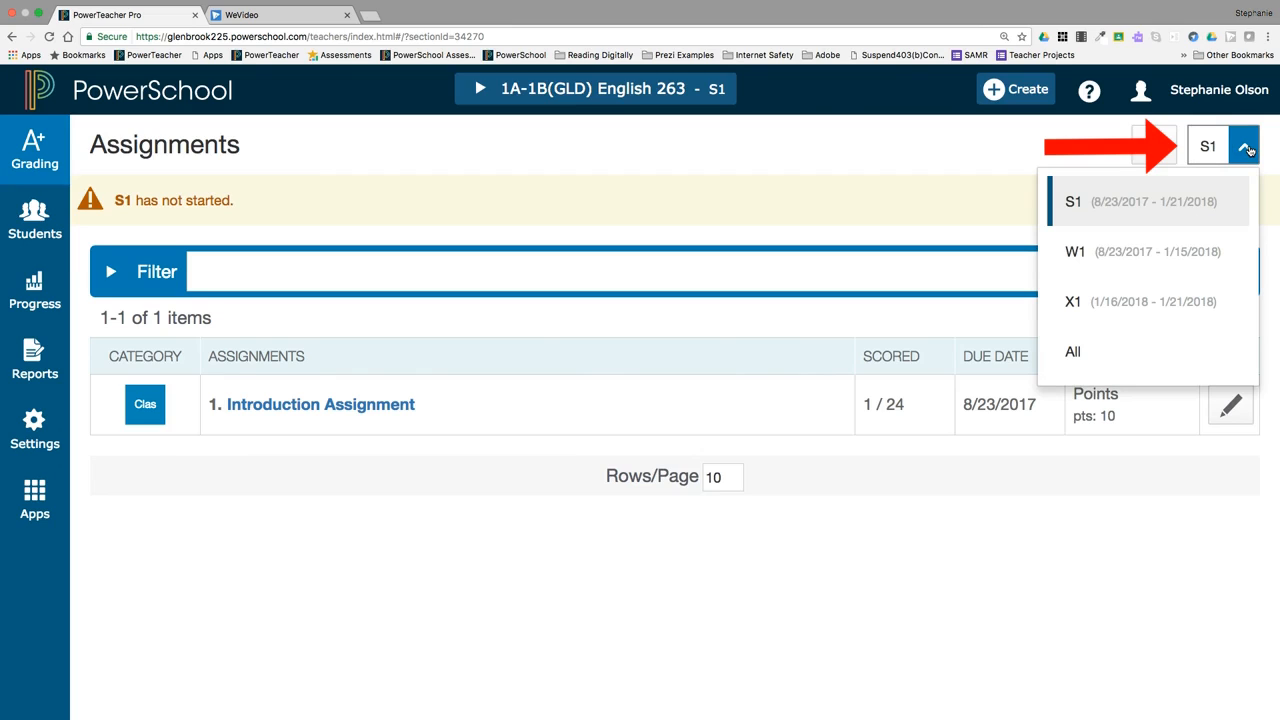
{"action": "mouse_move", "coordinate": [1162, 300]}
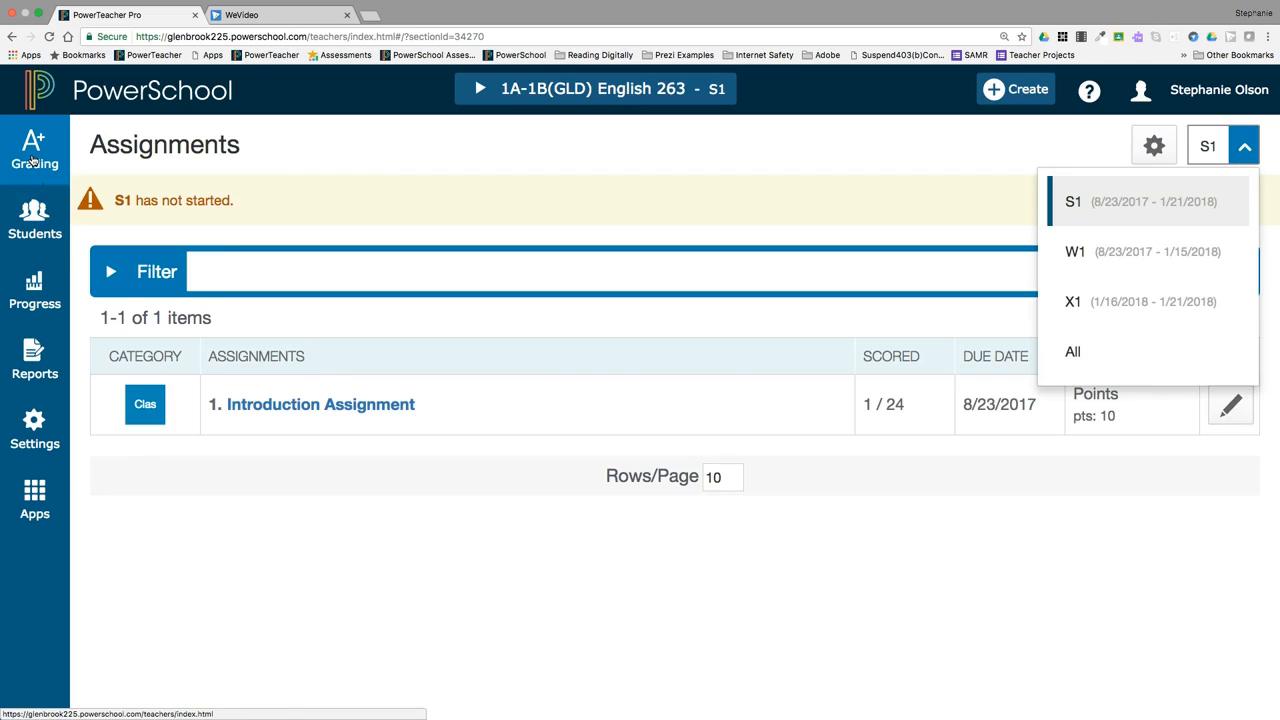
{"action": "left_click", "coordinate": [34, 150]}
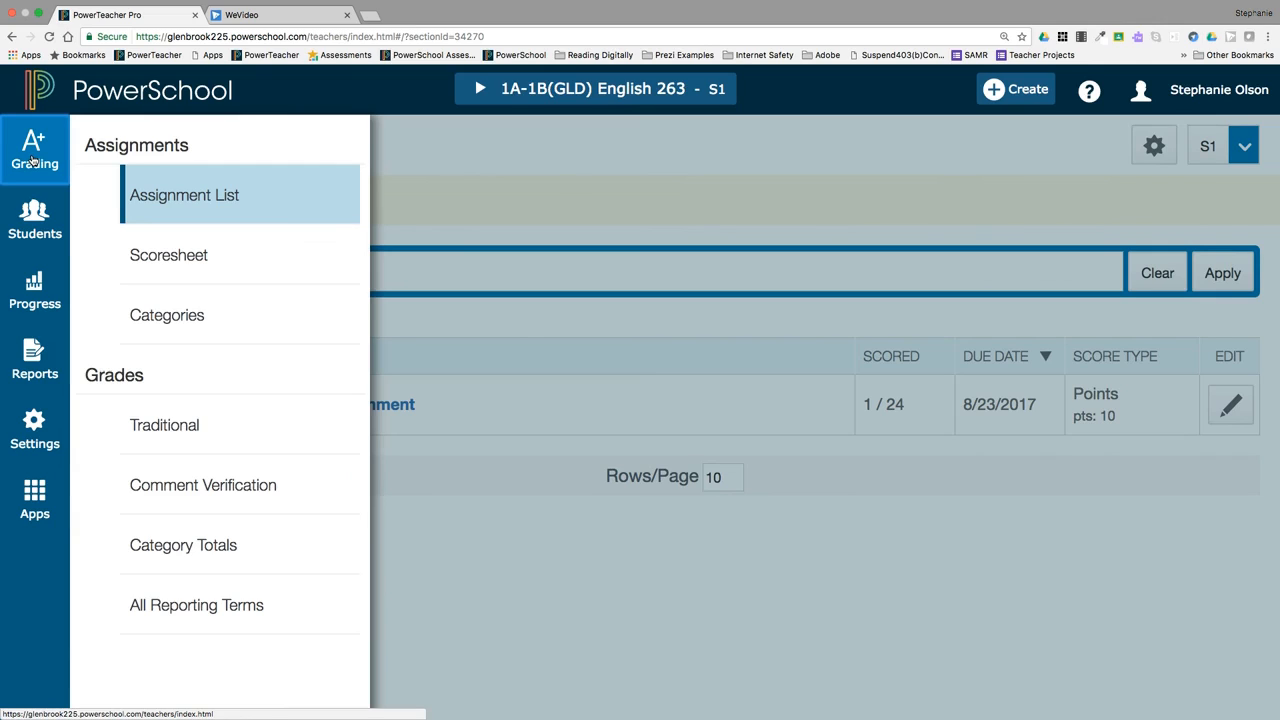
{"action": "mouse_move", "coordinate": [34, 200]}
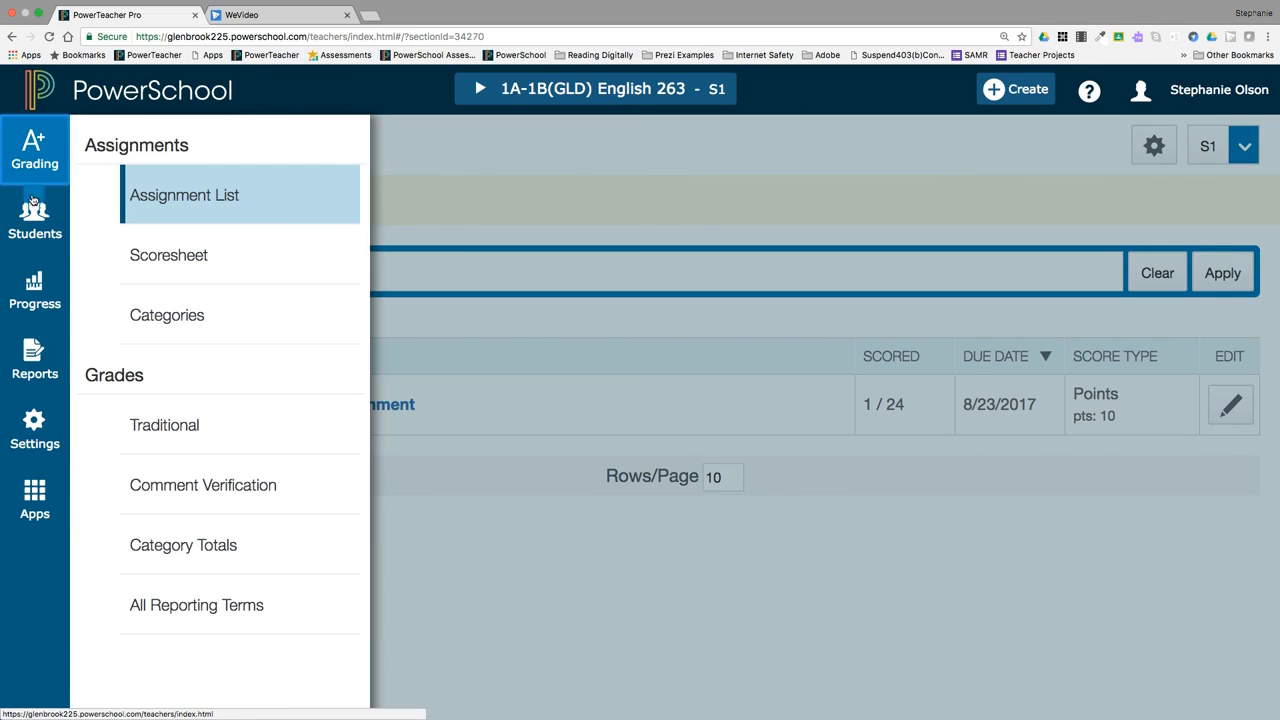
Browse the Students, Progress, Reports, Settings and Apps charm menus in turn.
{"action": "left_click", "coordinate": [34, 218]}
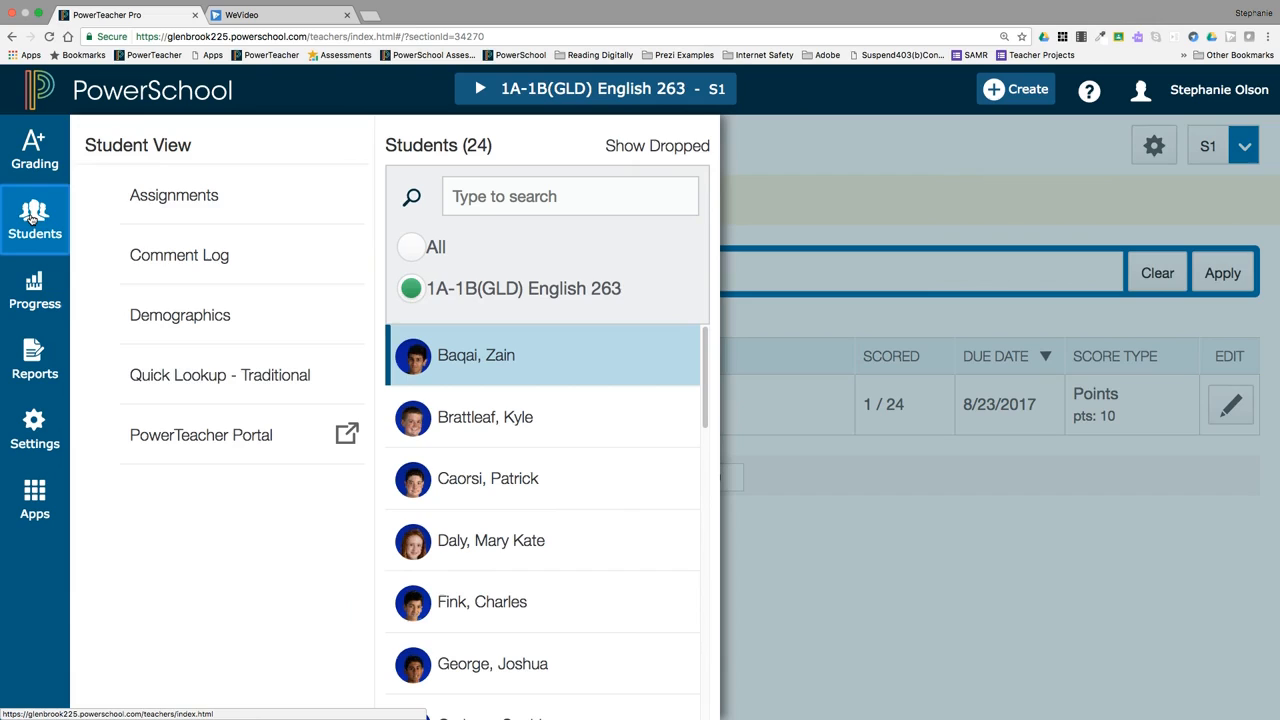
{"action": "left_click", "coordinate": [34, 290]}
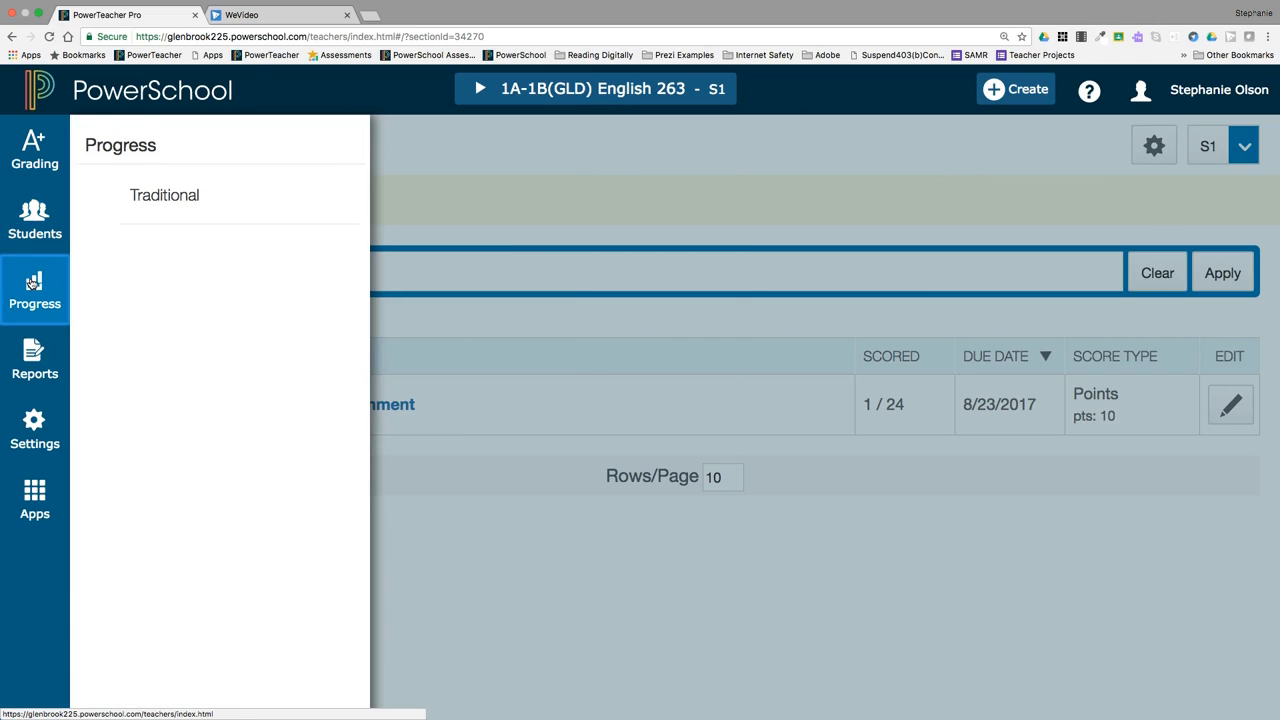
{"action": "mouse_move", "coordinate": [108, 232]}
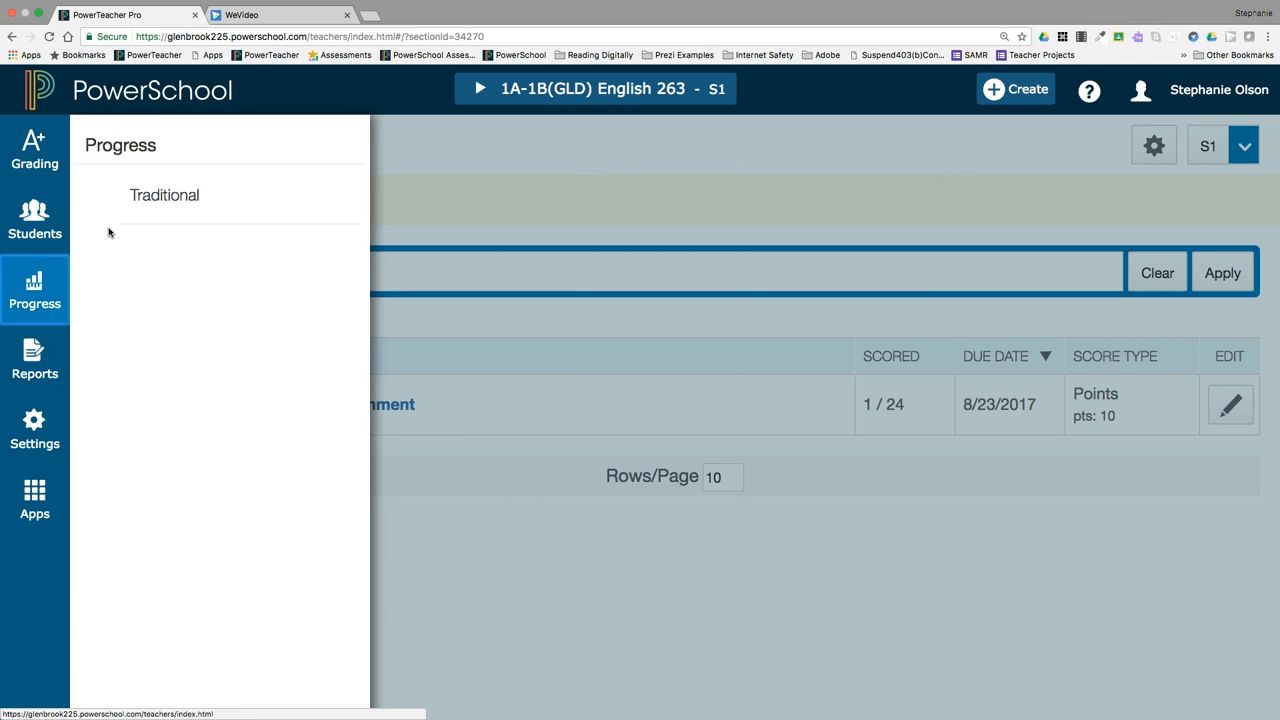
{"action": "mouse_move", "coordinate": [118, 220]}
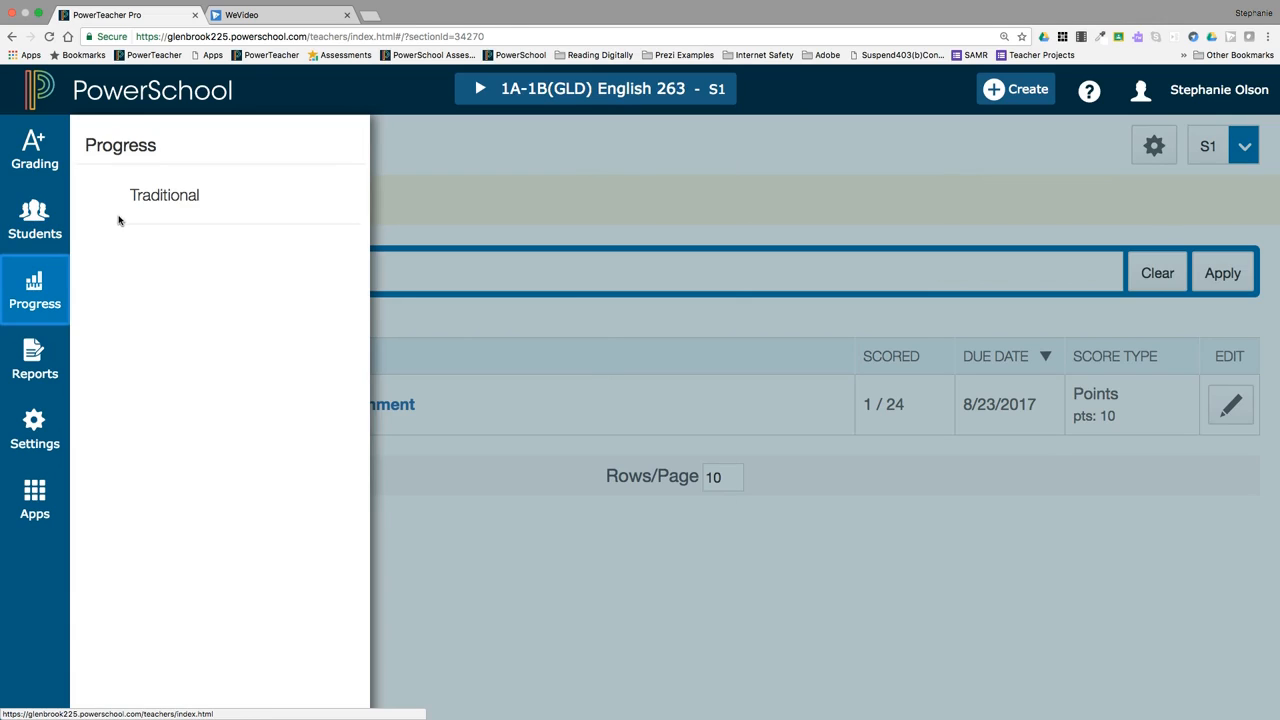
{"action": "left_click", "coordinate": [34, 358]}
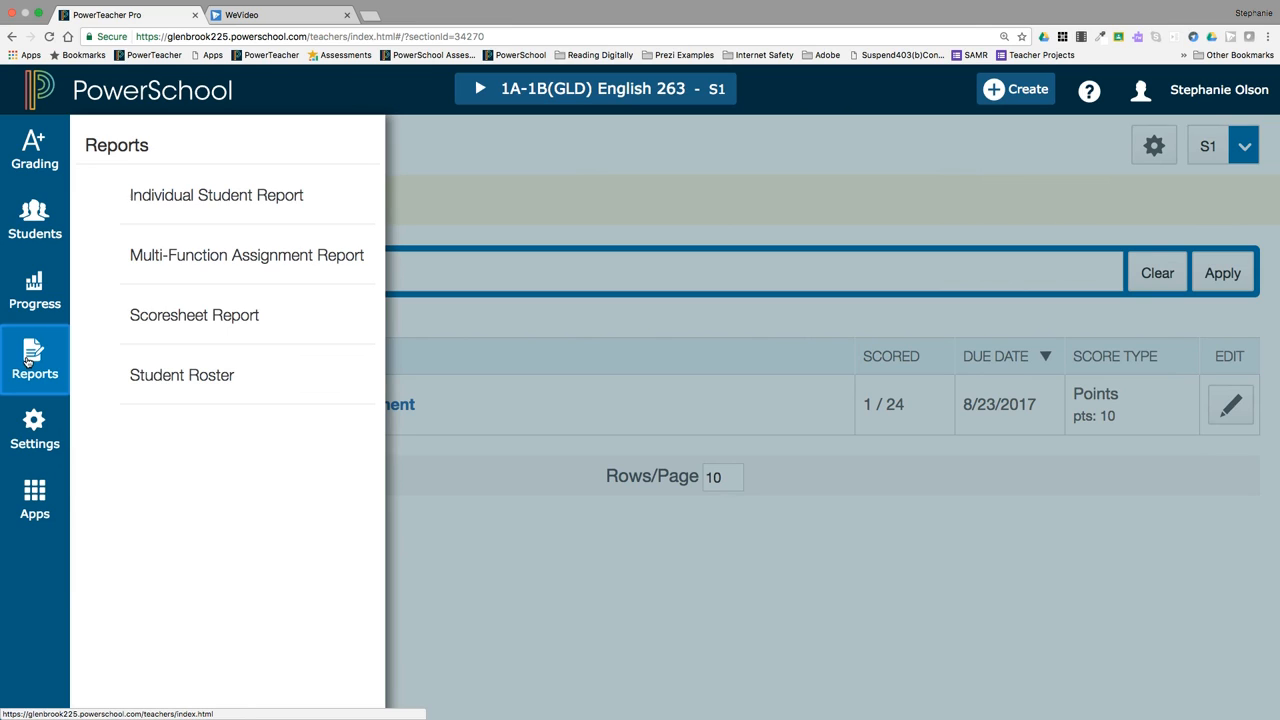
{"action": "mouse_move", "coordinate": [34, 430]}
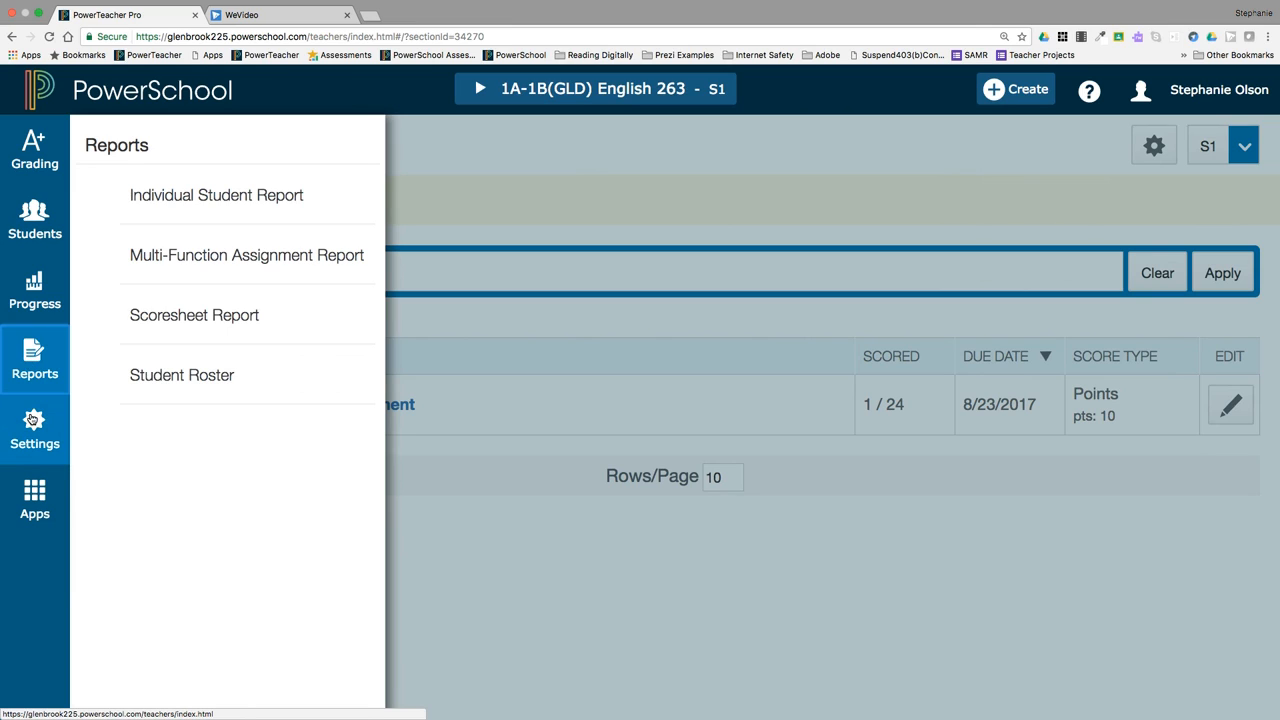
{"action": "left_click", "coordinate": [34, 430]}
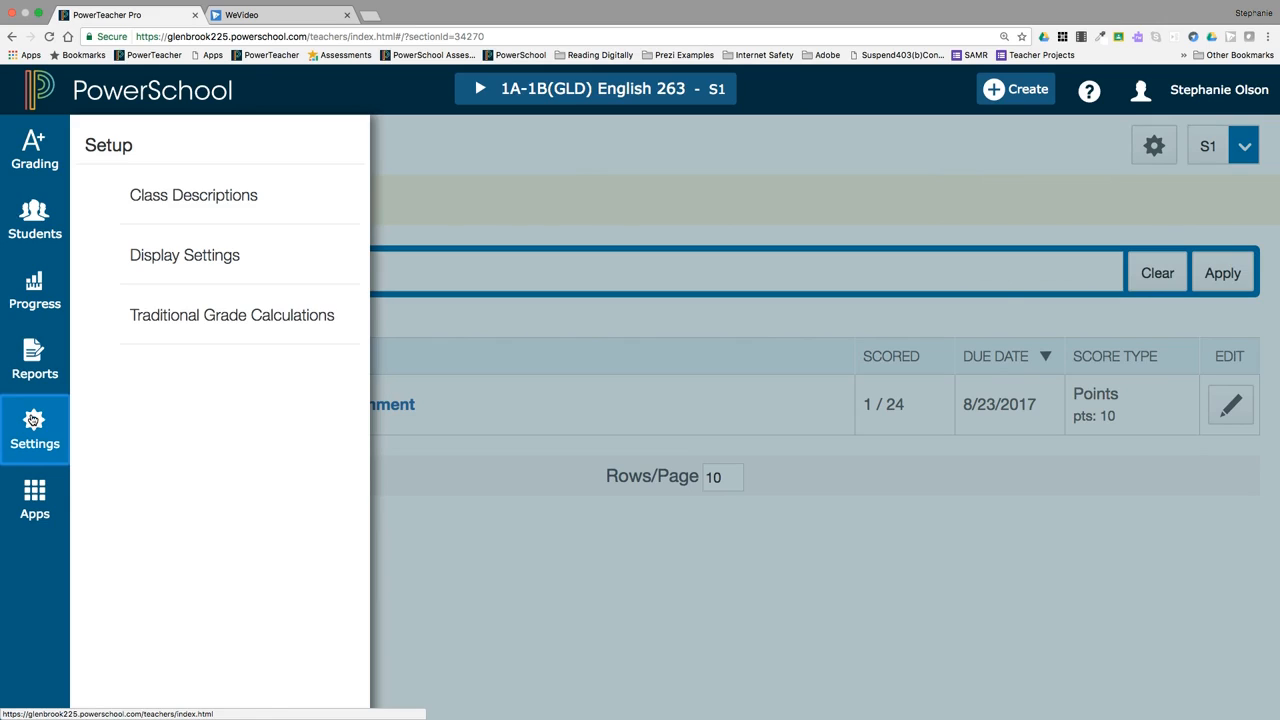
{"action": "left_click", "coordinate": [34, 498]}
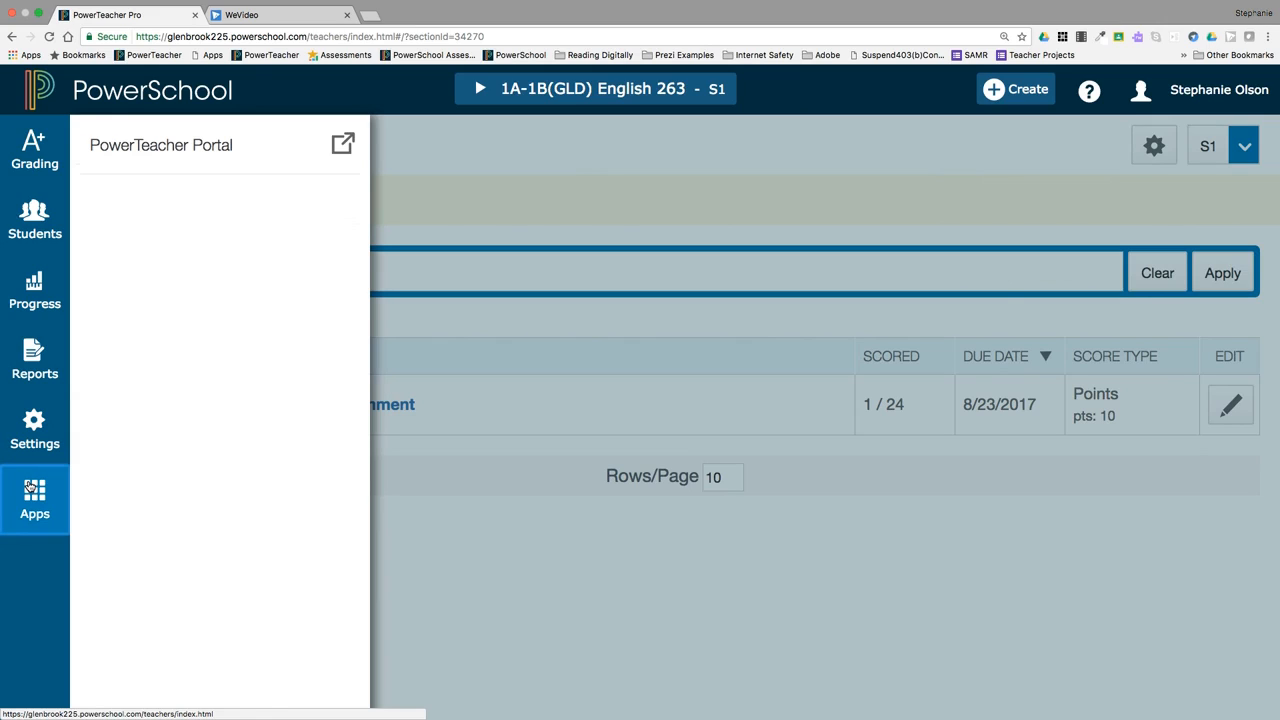